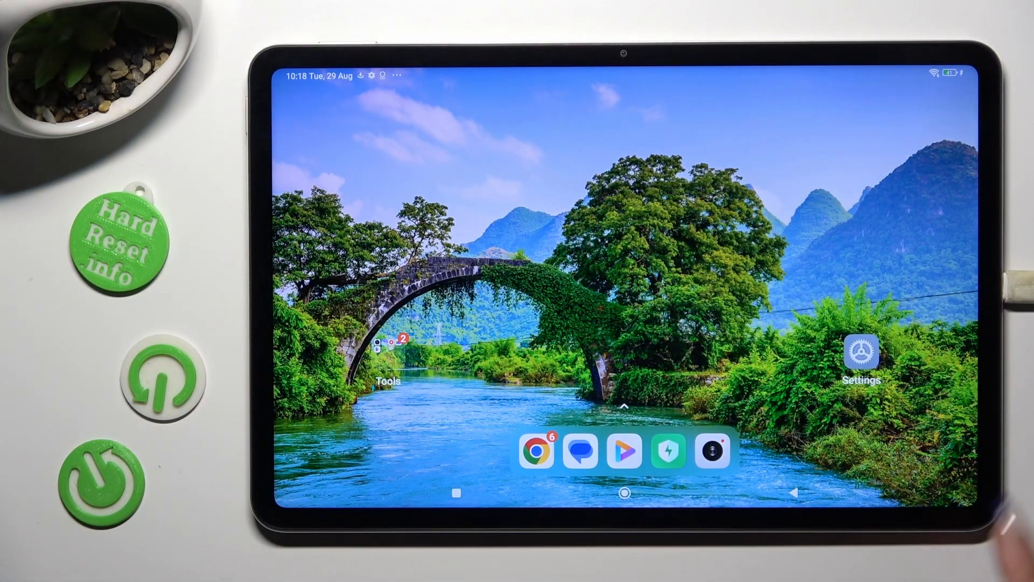
- Launch Settings from the home screen and scroll the list toward Passwords & security
click(861, 356)
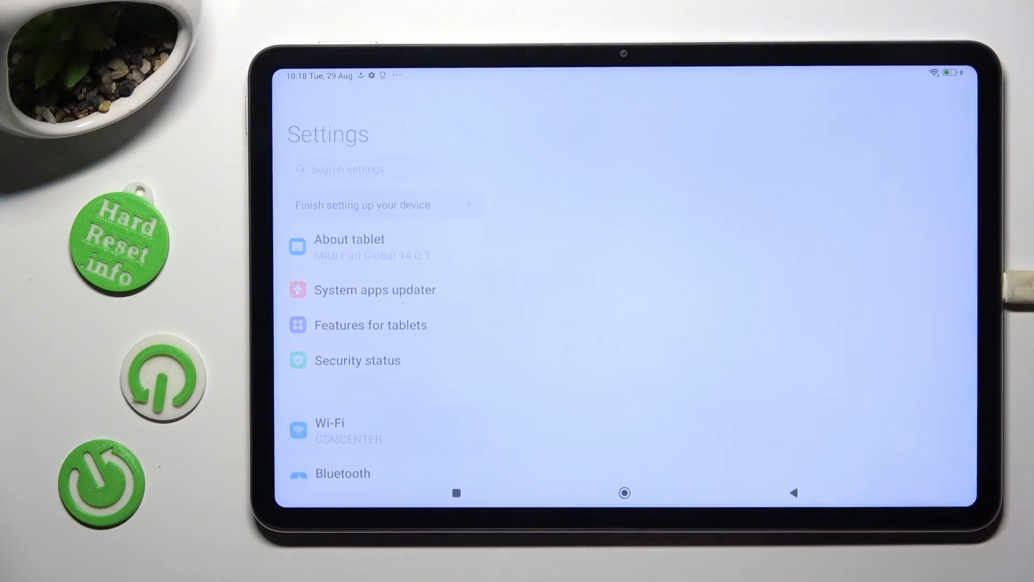
click(330, 429)
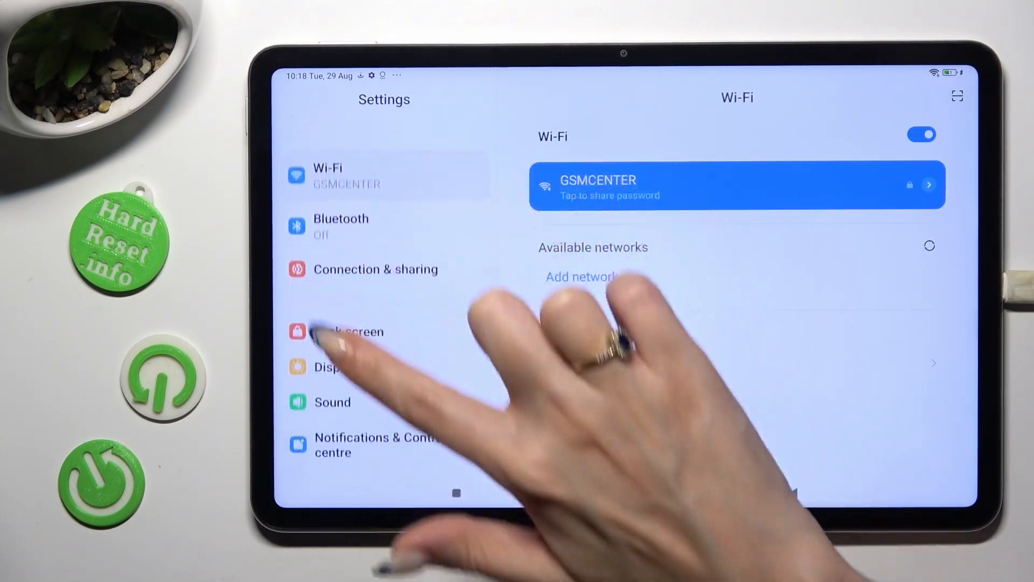
scroll(down, 3)
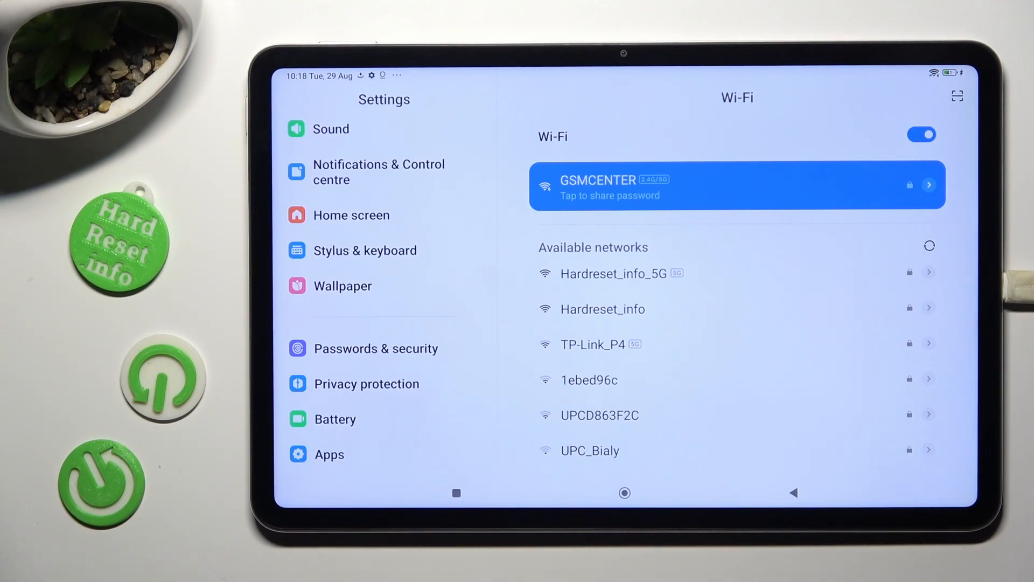
- Open Passwords & security to choose Pattern as the screen lock
click(375, 348)
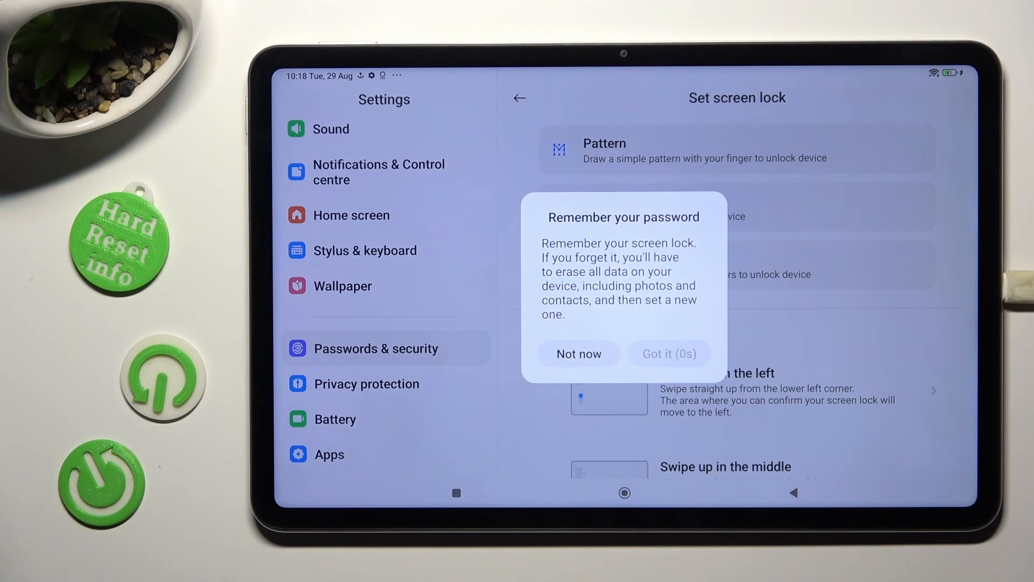
- Dismiss the remember-your-lock reminder with Got it to start drawing the pattern
click(668, 354)
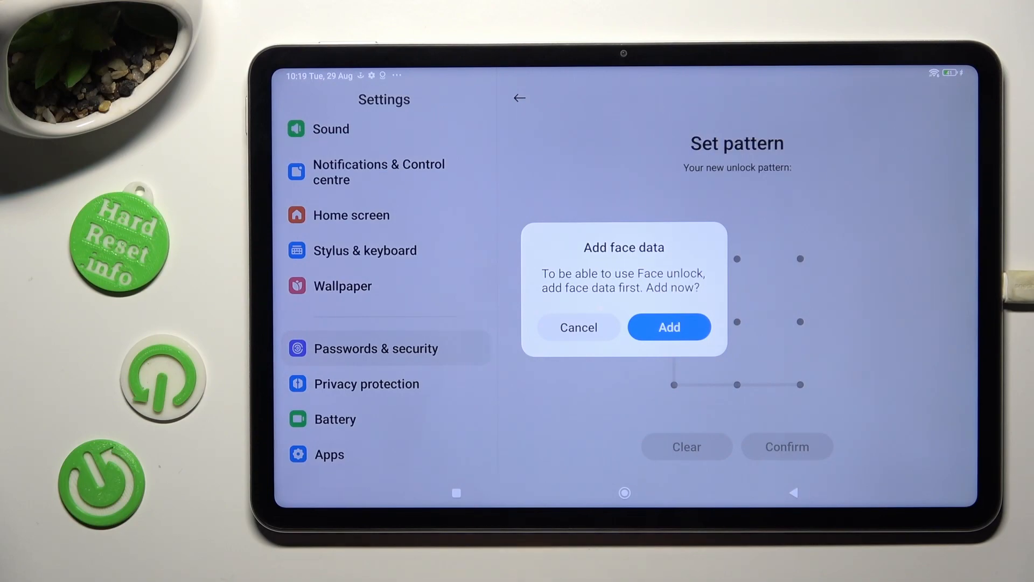
- Skip adding face data, then reopen Screen lock to reach the pattern verification prompt
click(578, 326)
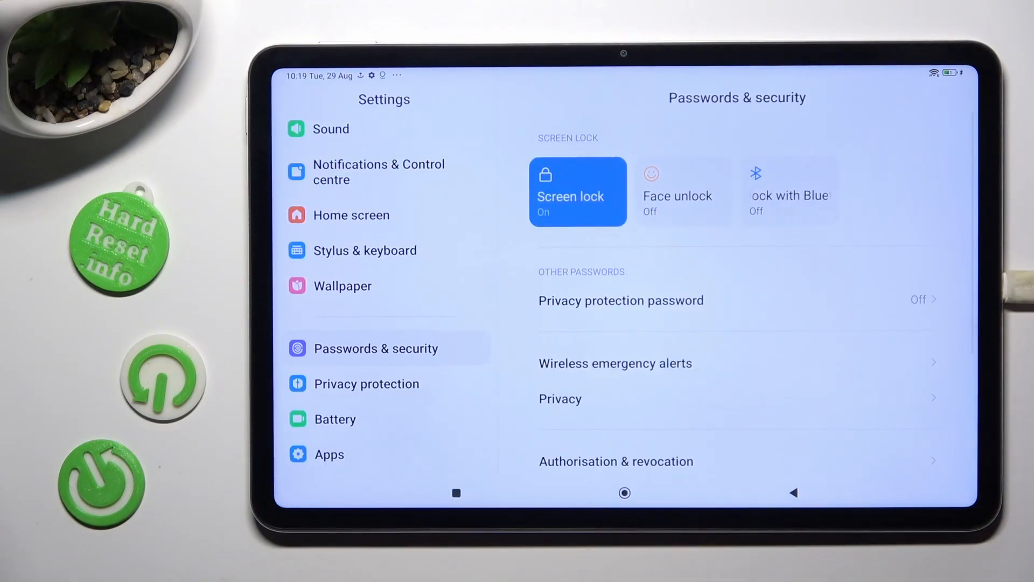
click(577, 190)
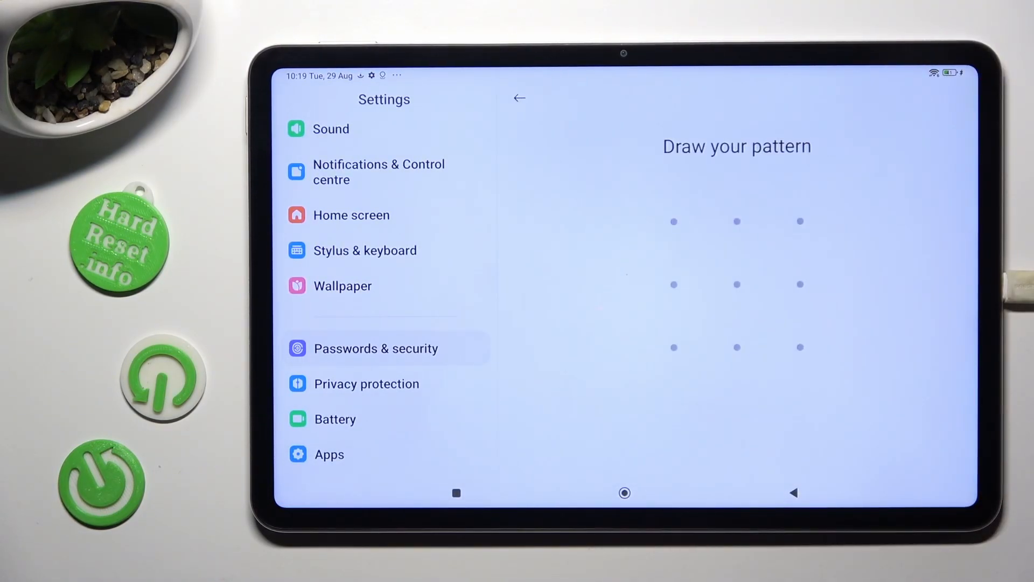